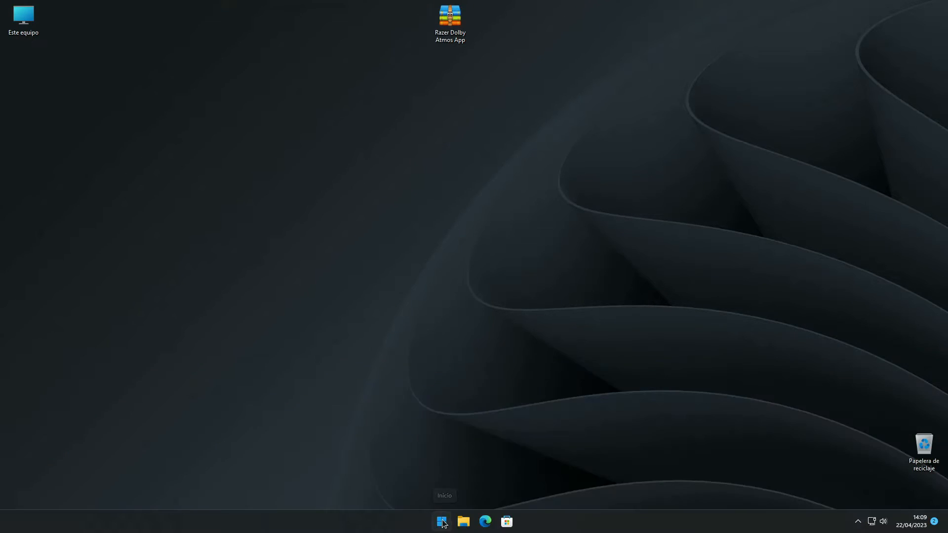
Show the Start menu's power choices, ready to restart into recovery
left_click(441, 521)
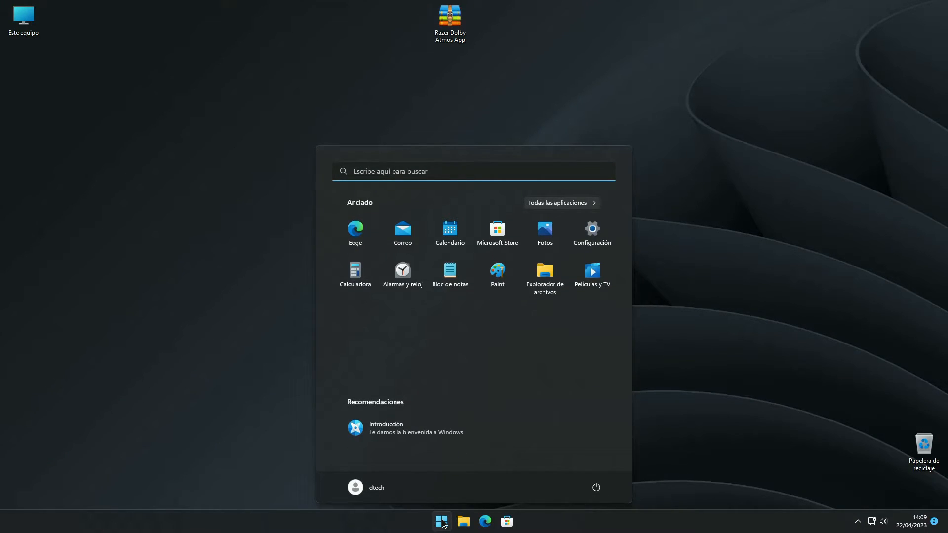
left_click(596, 488)
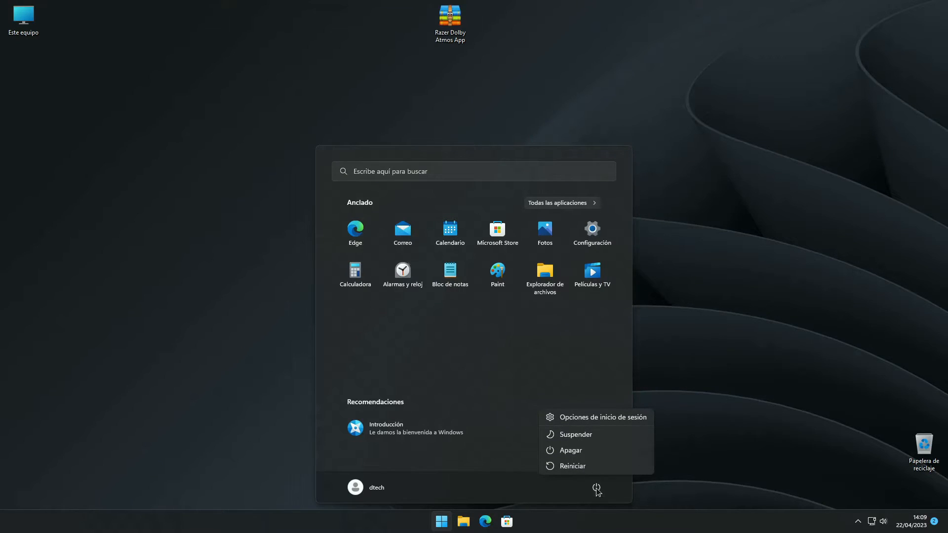
mouse_move(588, 469)
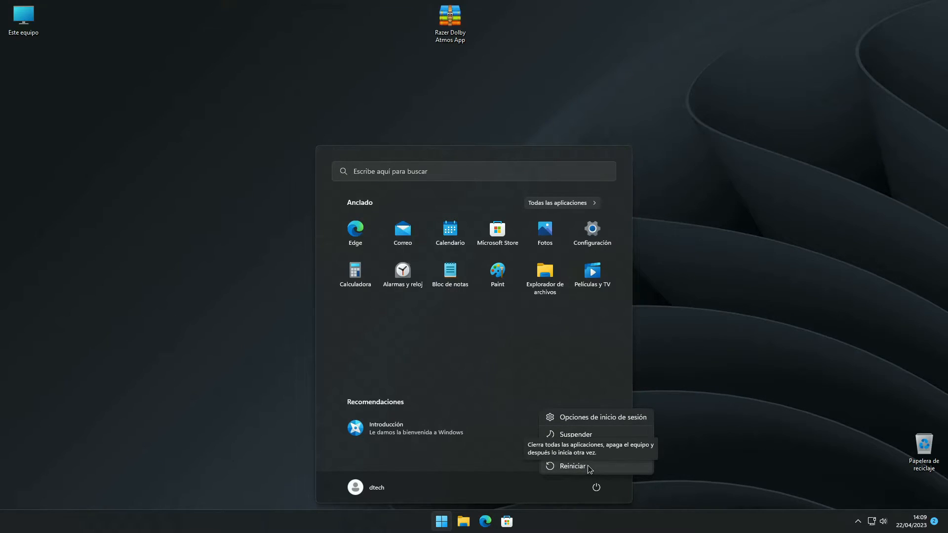
mouse_move(634, 485)
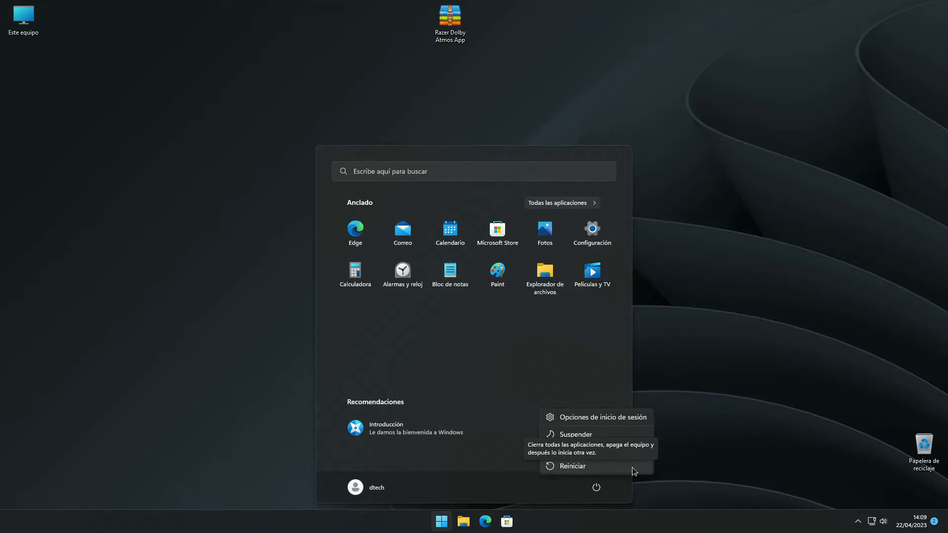
Restart into recovery and reach Startup Settings via Troubleshoot > Advanced options
left_click(573, 466)
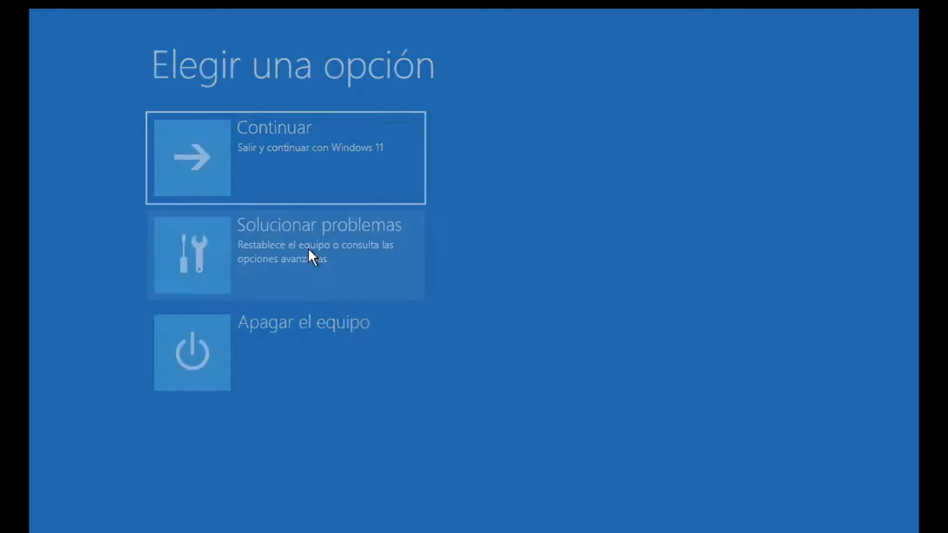
left_click(311, 254)
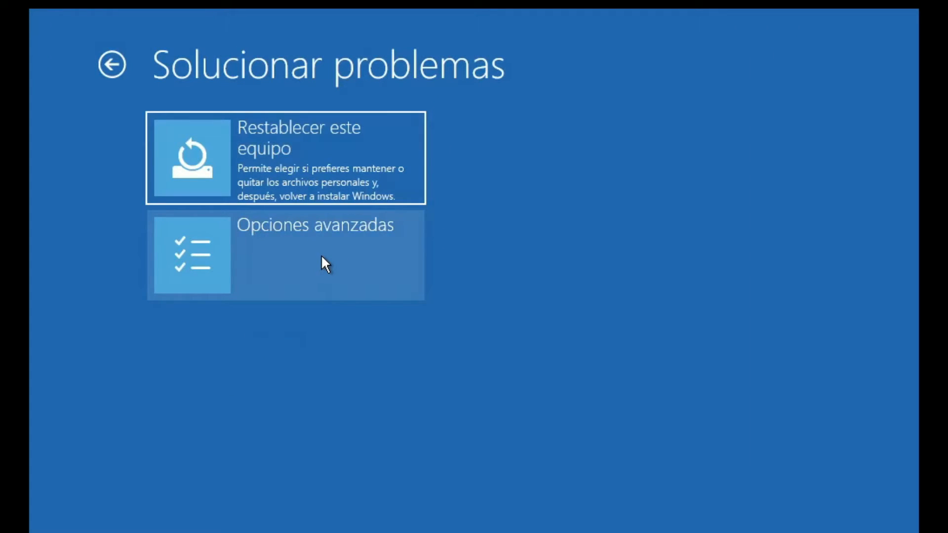
left_click(323, 262)
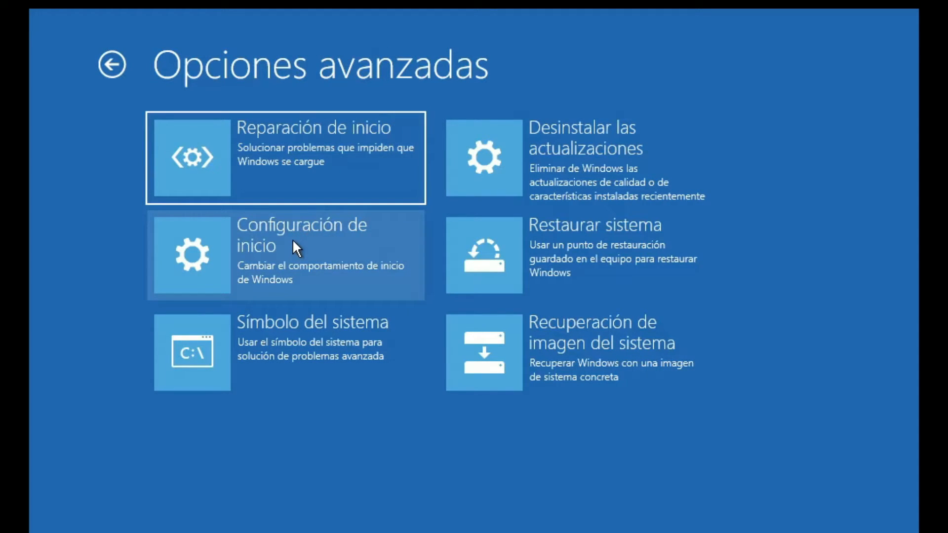
left_click(299, 254)
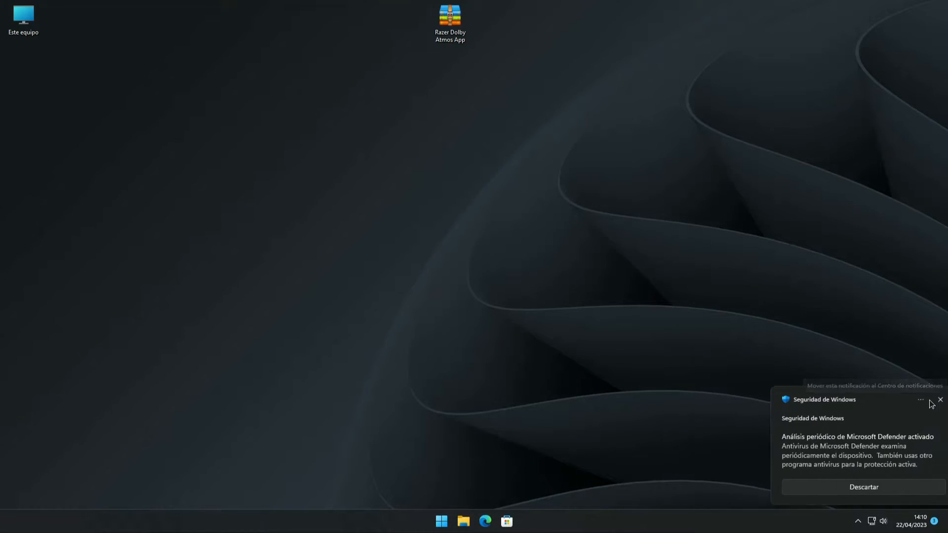
Reach the Privacy and security area of Windows Settings from Start
left_click(441, 519)
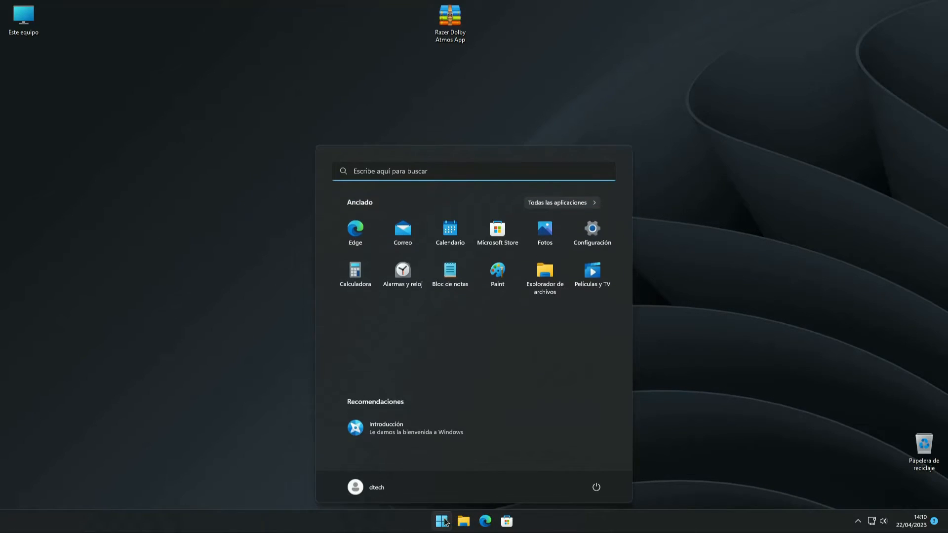
mouse_move(587, 241)
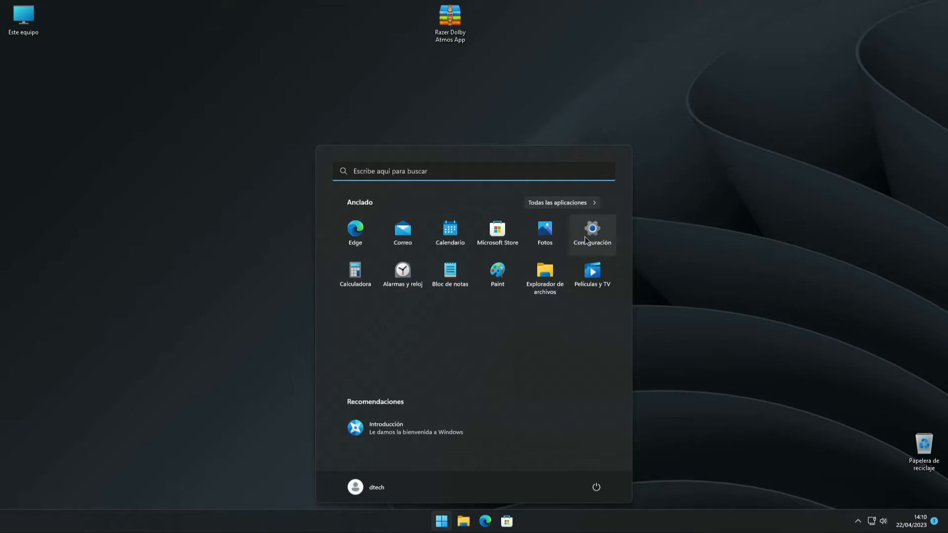
left_click(591, 233)
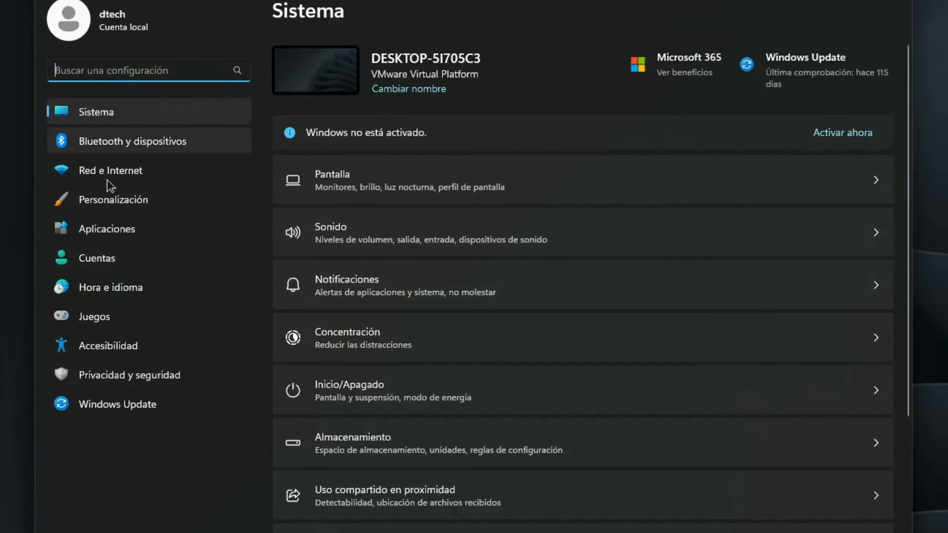
left_click(129, 376)
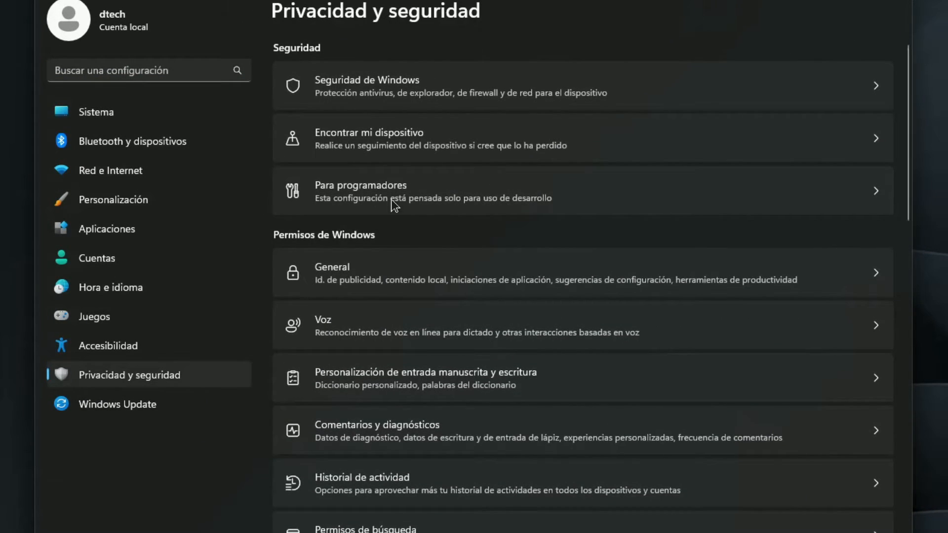
mouse_move(398, 198)
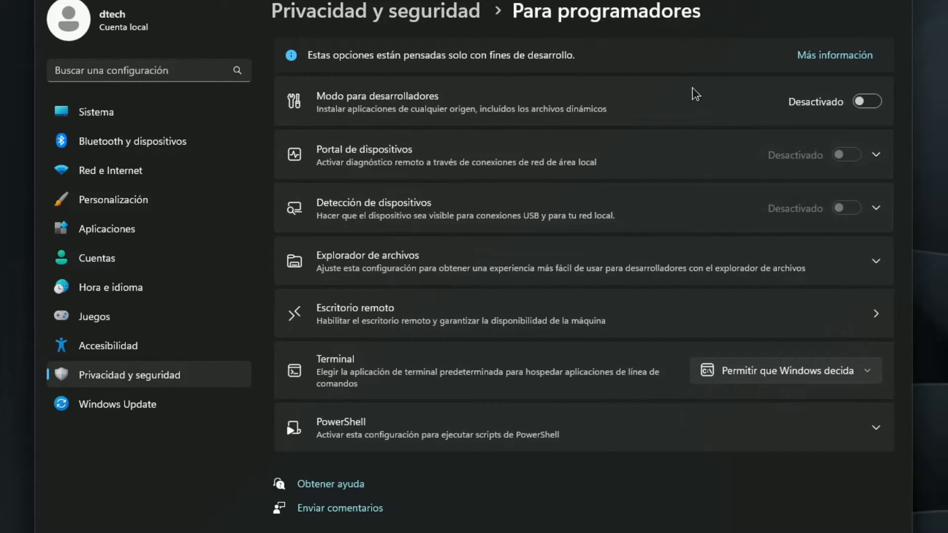
Switch Developer Mode on and confirm with Sí
left_click(871, 101)
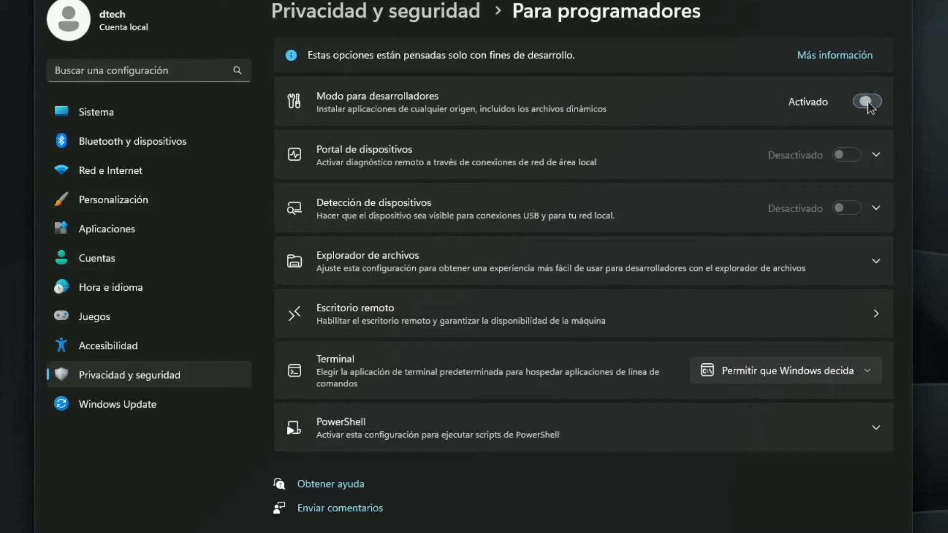
left_click(865, 102)
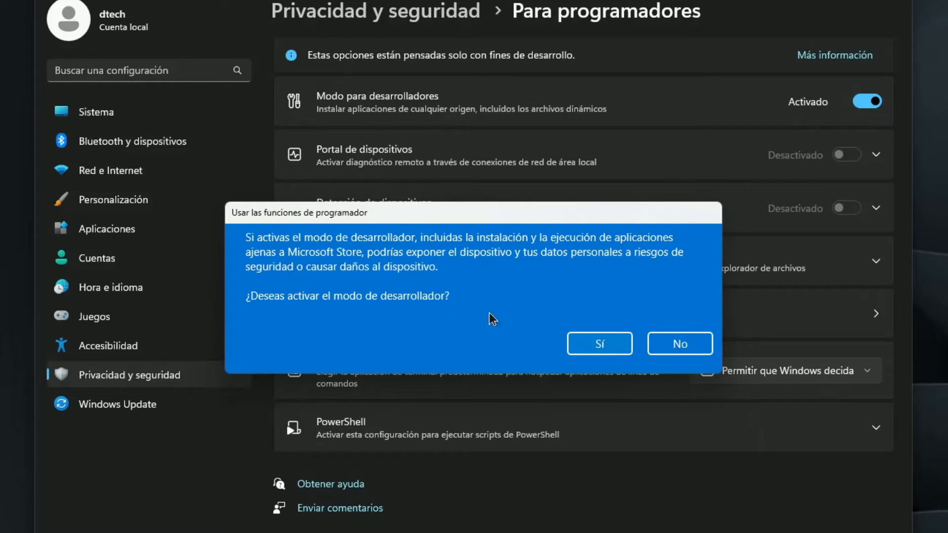
left_click(599, 344)
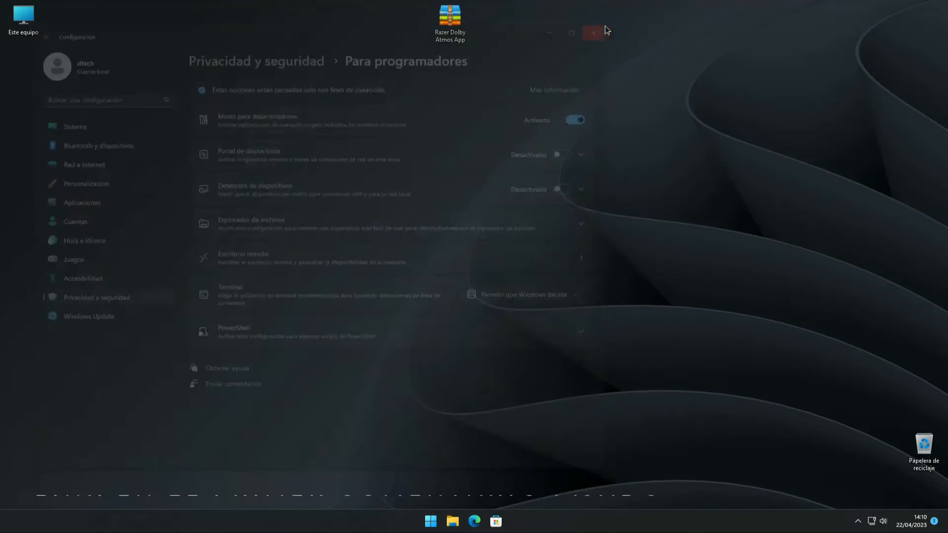
Extract the Razer Dolby Atmos App archive with 7-Zip to a desktop folder and look inside
left_click(592, 33)
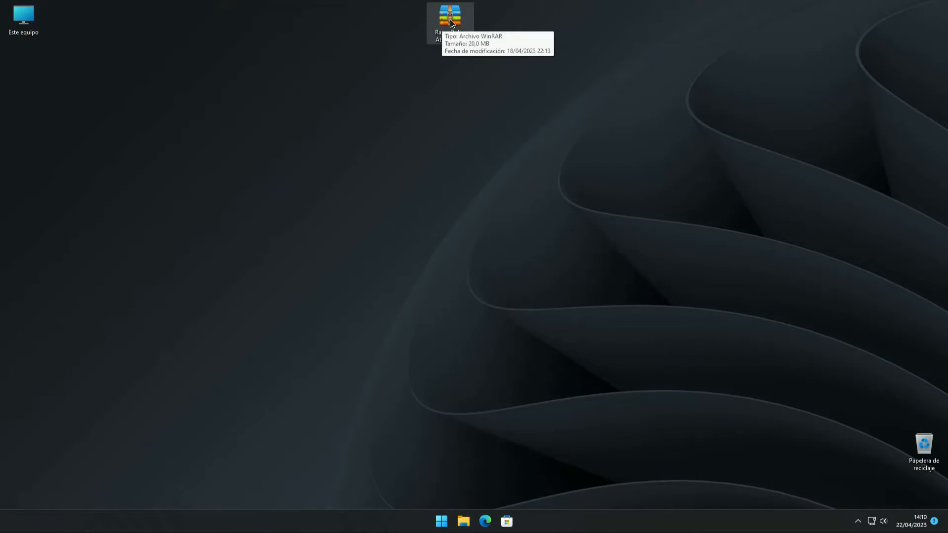
right_click(447, 16)
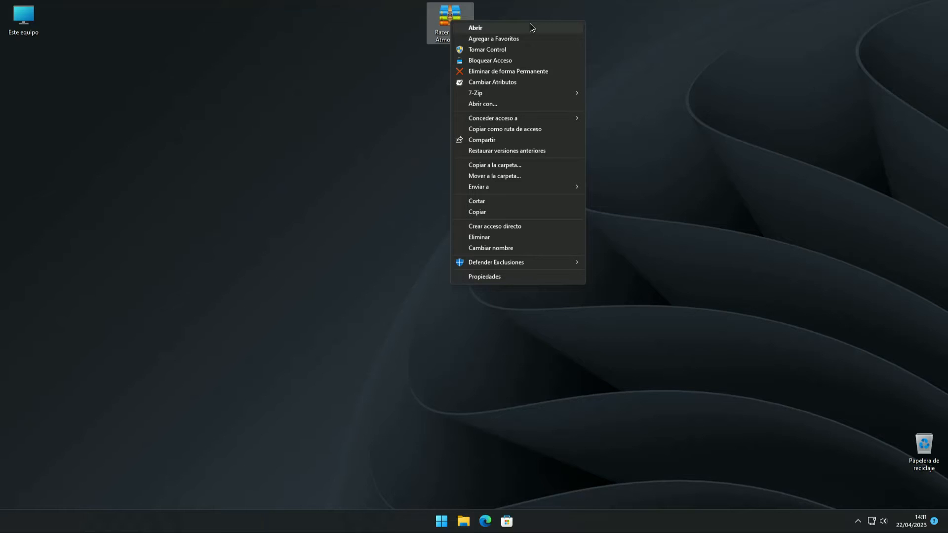
mouse_move(520, 93)
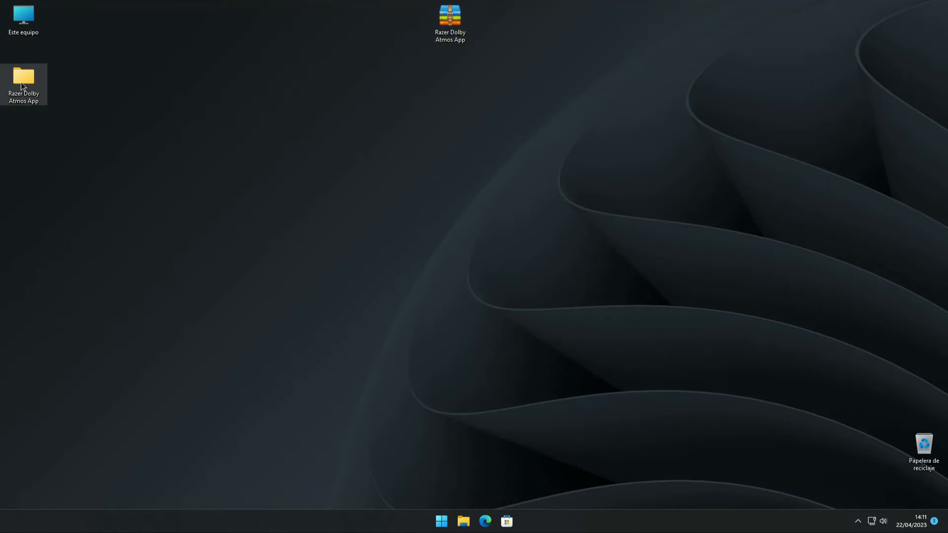
double_click(24, 75)
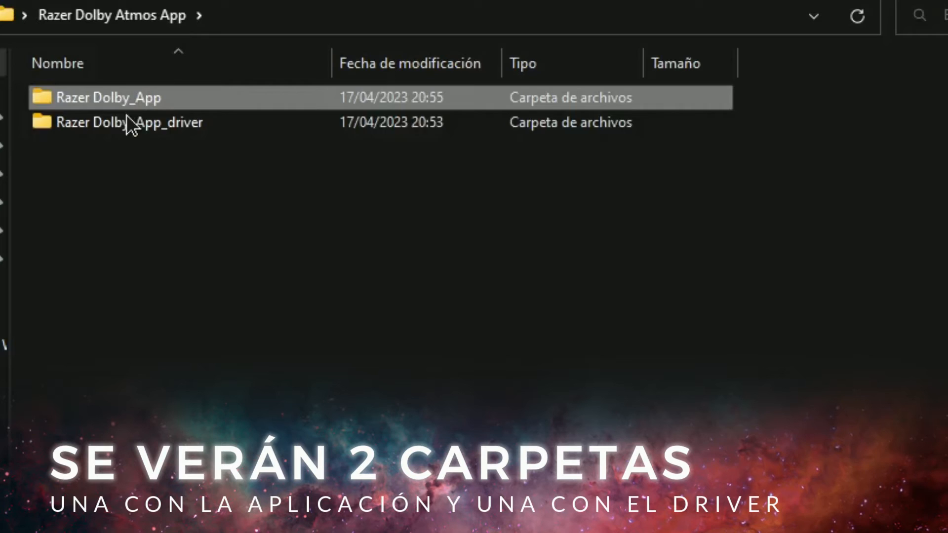
left_click(128, 122)
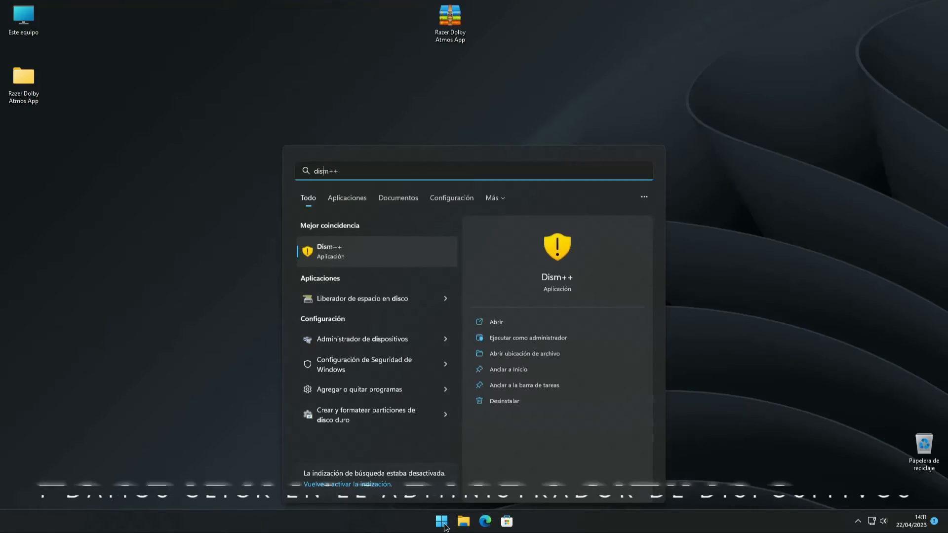
Launch Device Manager via search and start a driver update for the High Definition Audio device
type("disp")
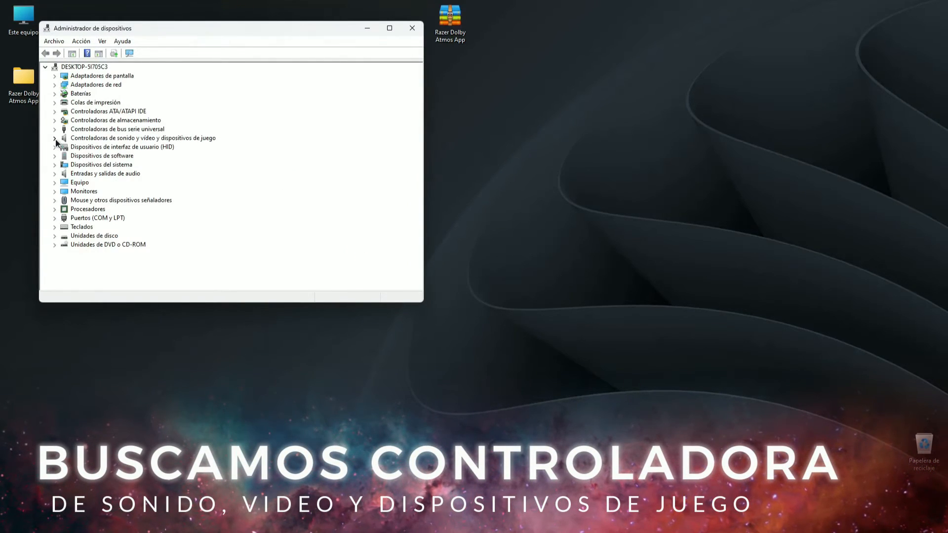
left_click(55, 137)
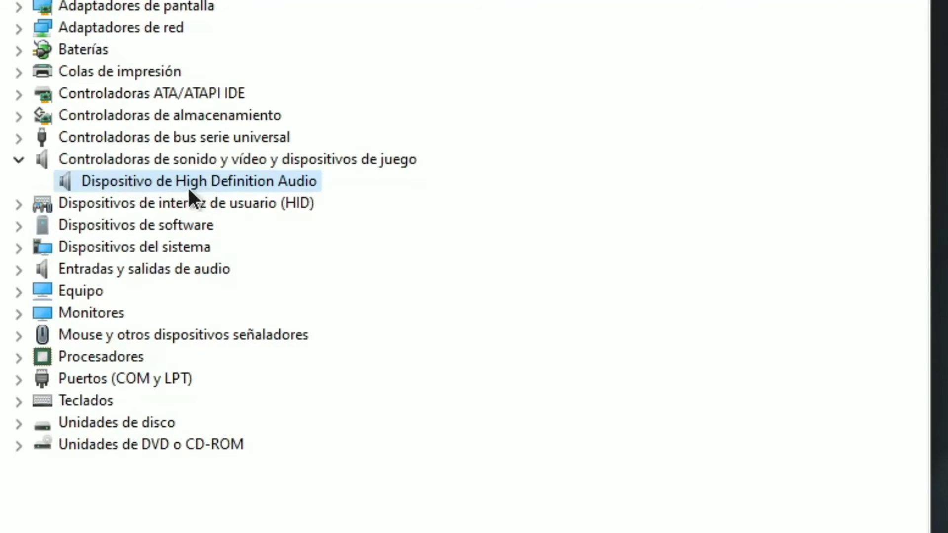
right_click(187, 181)
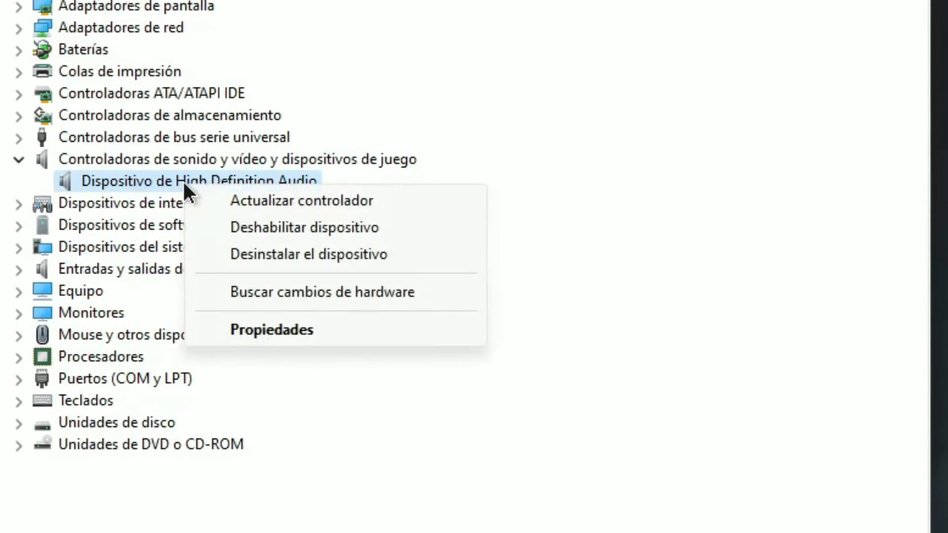
left_click(300, 200)
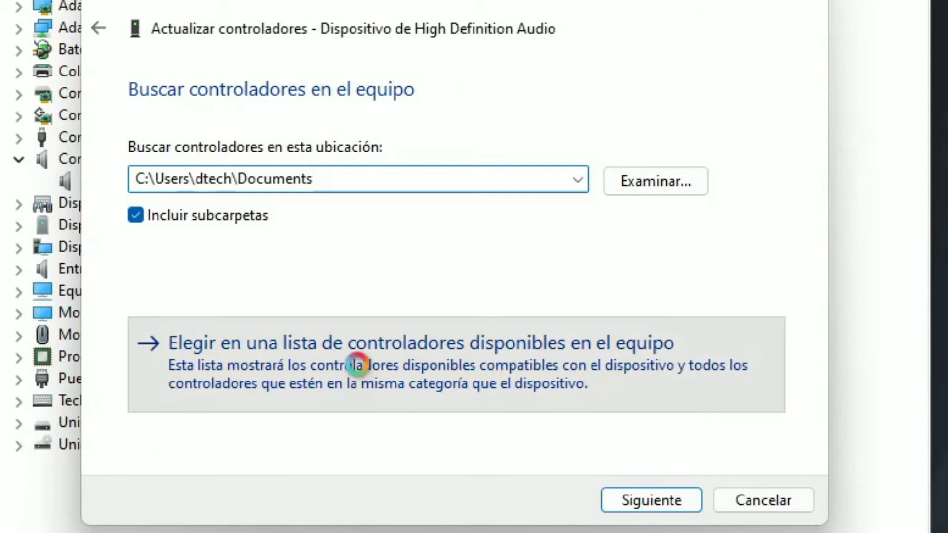
Choose to pick the driver manually and use a disk location, browsing for the file
left_click(355, 366)
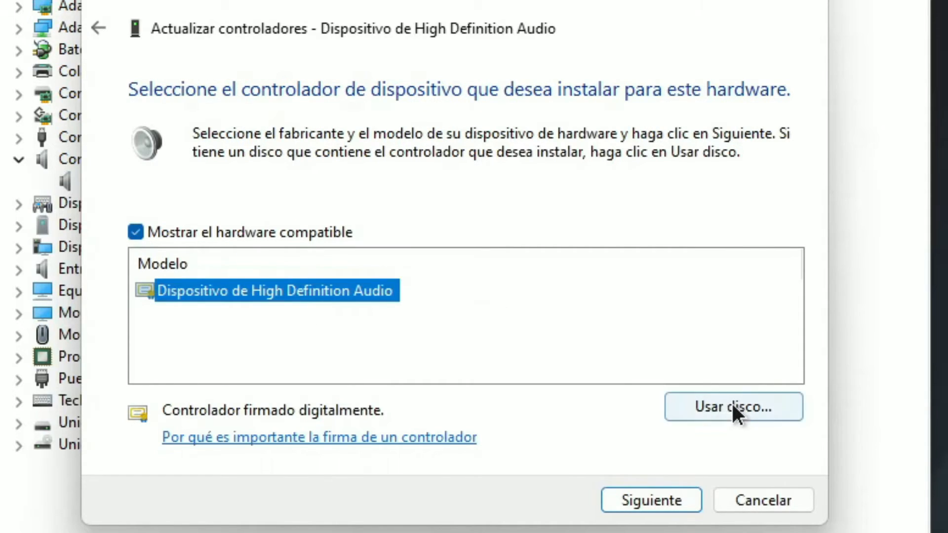
left_click(735, 407)
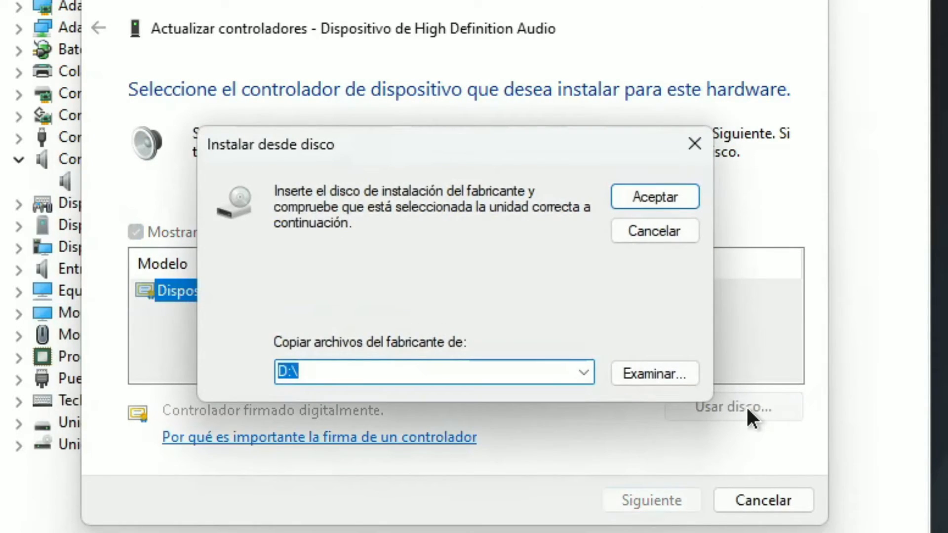
left_click(654, 373)
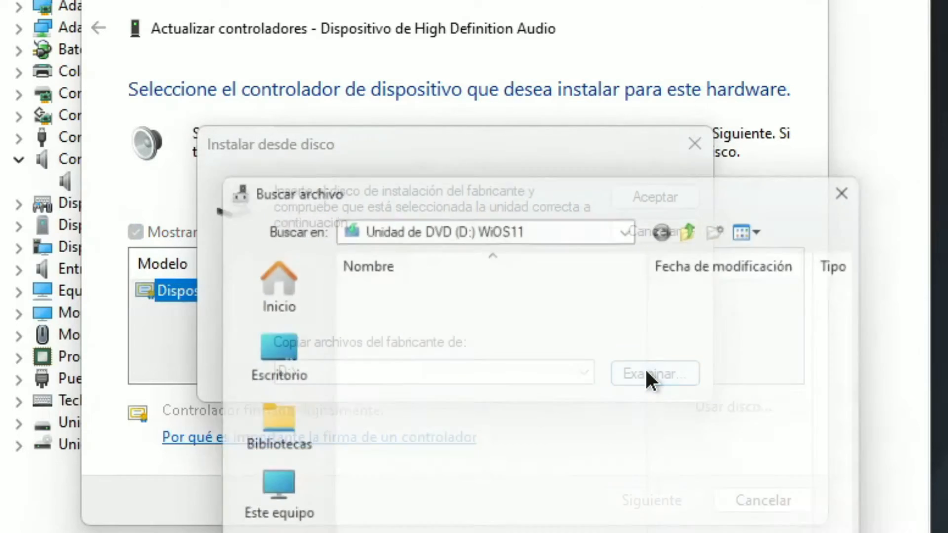
left_click(654, 373)
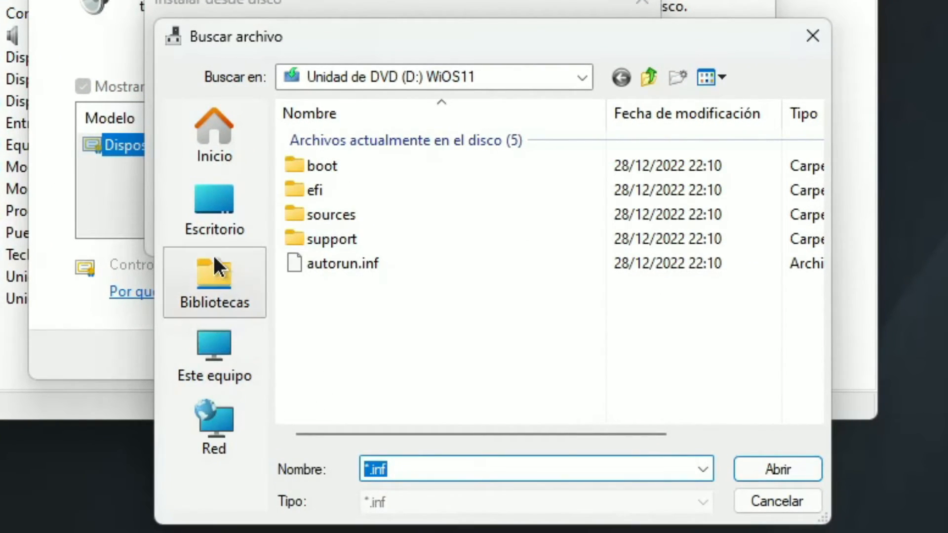
Load hdaudio.inf from Escritorio > Razer Dolby Atmos App > Razer Dolby_App_driver as the driver source
left_click(213, 205)
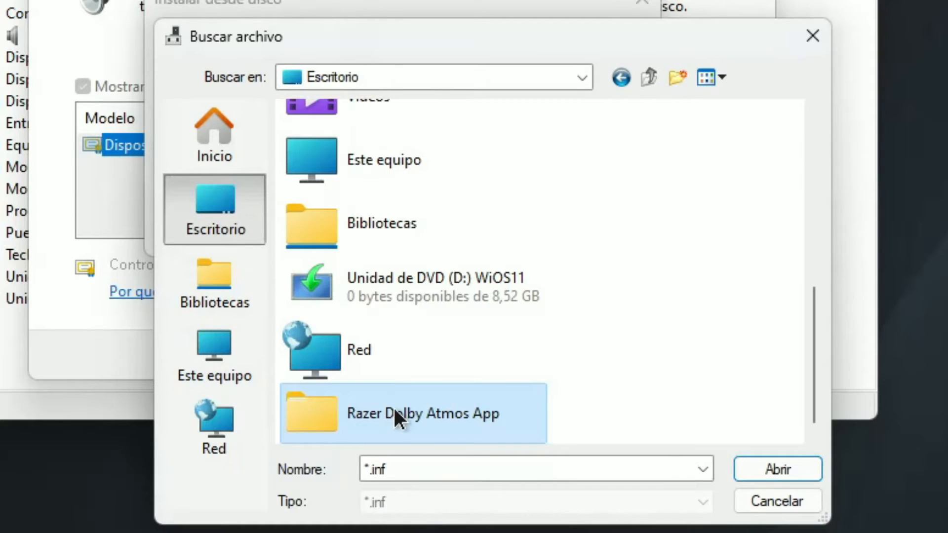
double_click(399, 413)
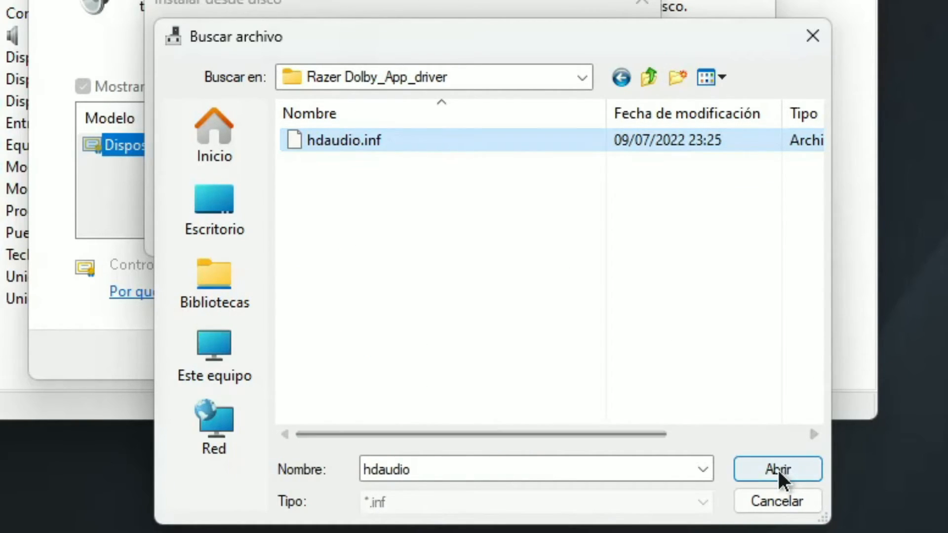
left_click(778, 468)
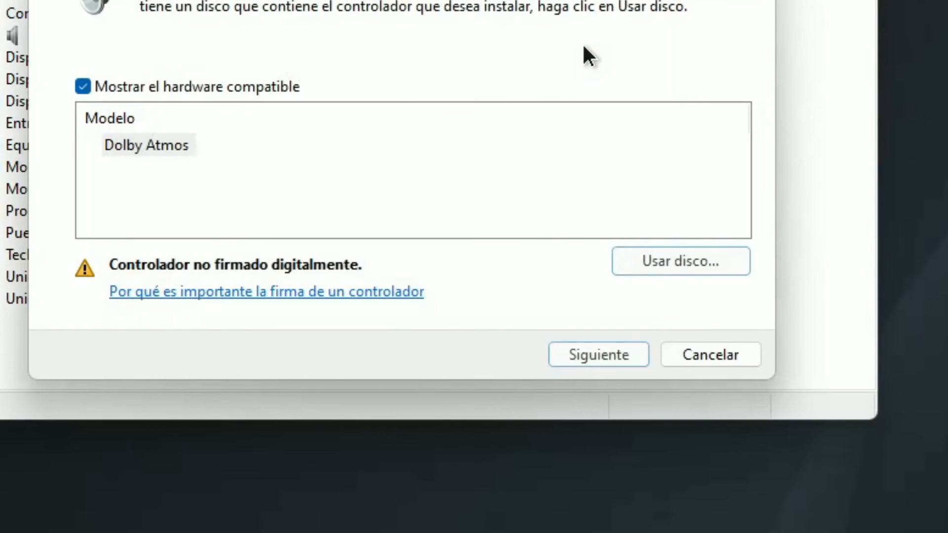
mouse_move(603, 353)
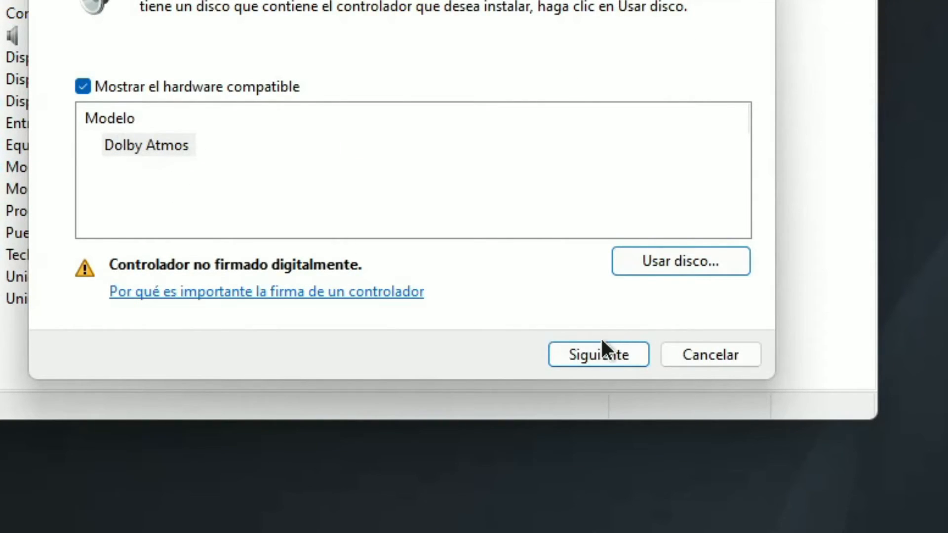
Install the unsigned Dolby Atmos driver, accepting the compatibility warning with Sí
left_click(598, 354)
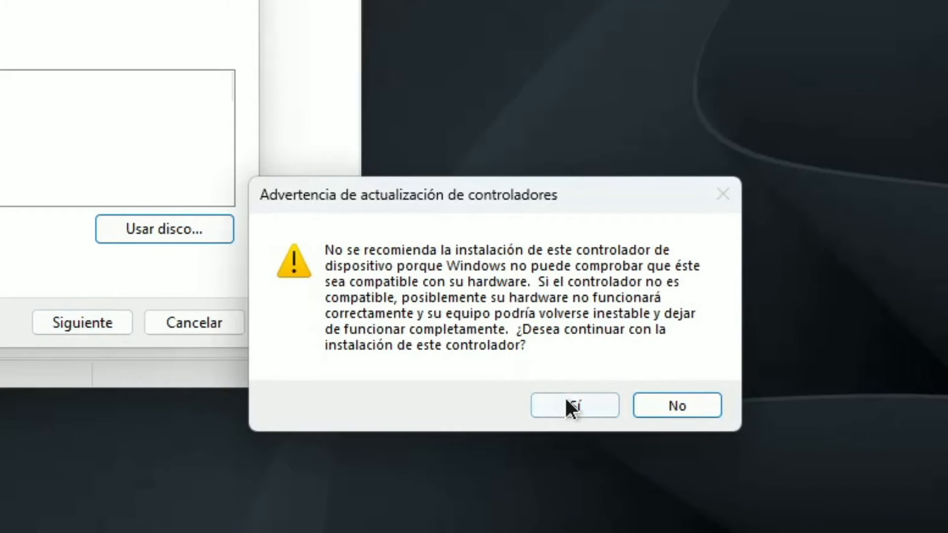
left_click(575, 405)
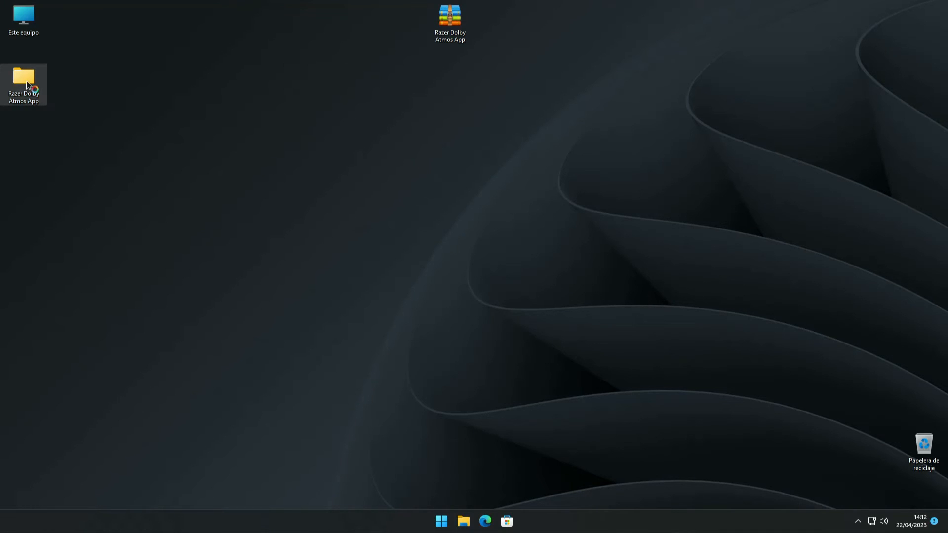
Launch the b0b1f3d4ea… APPX package installer from the Razer Dolby_App folder
double_click(24, 75)
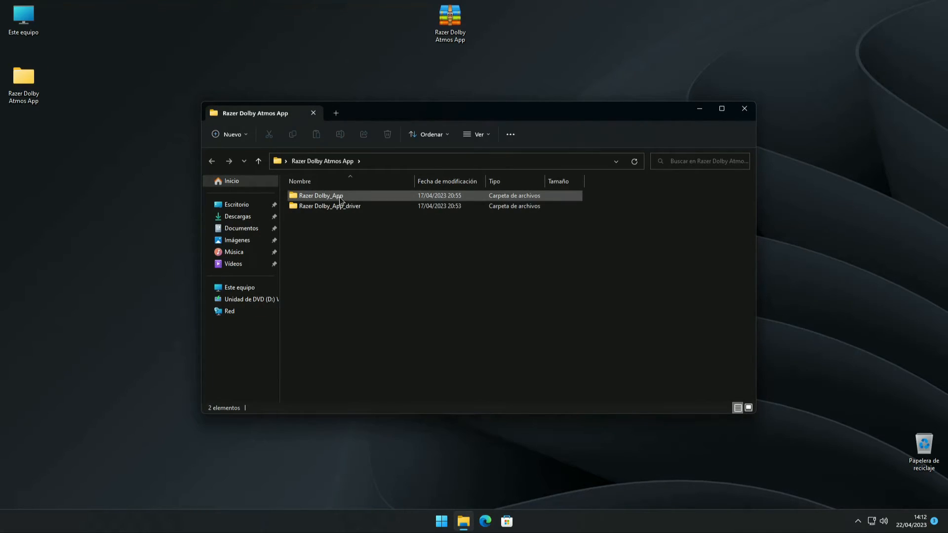
double_click(321, 196)
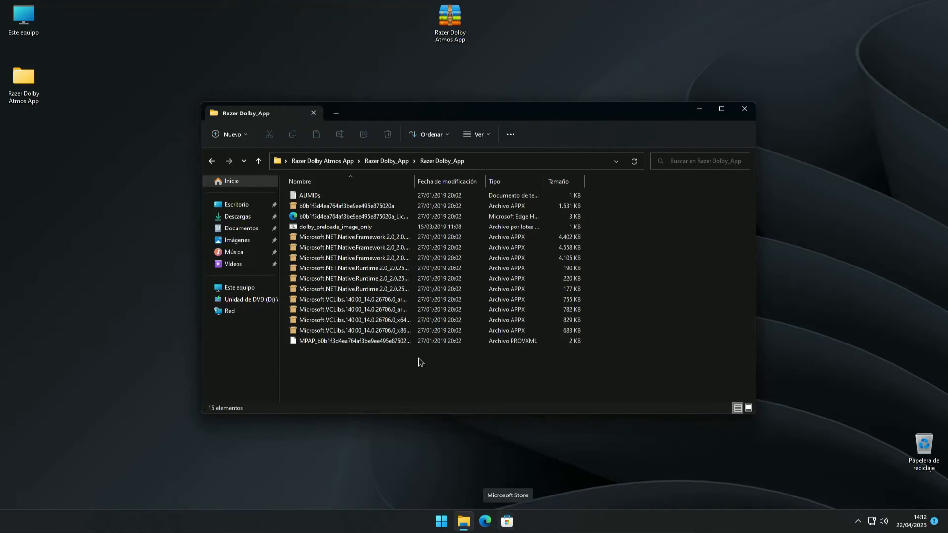
left_click(331, 205)
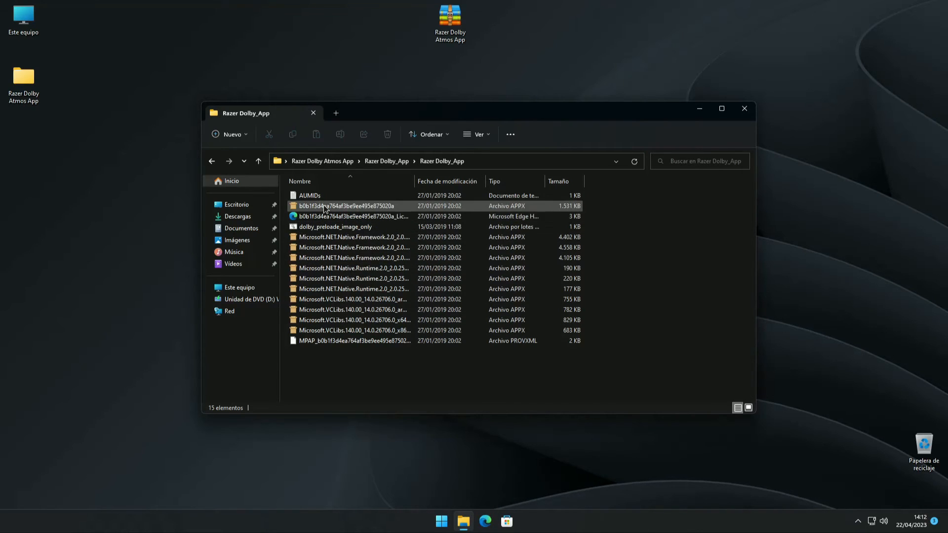
double_click(326, 205)
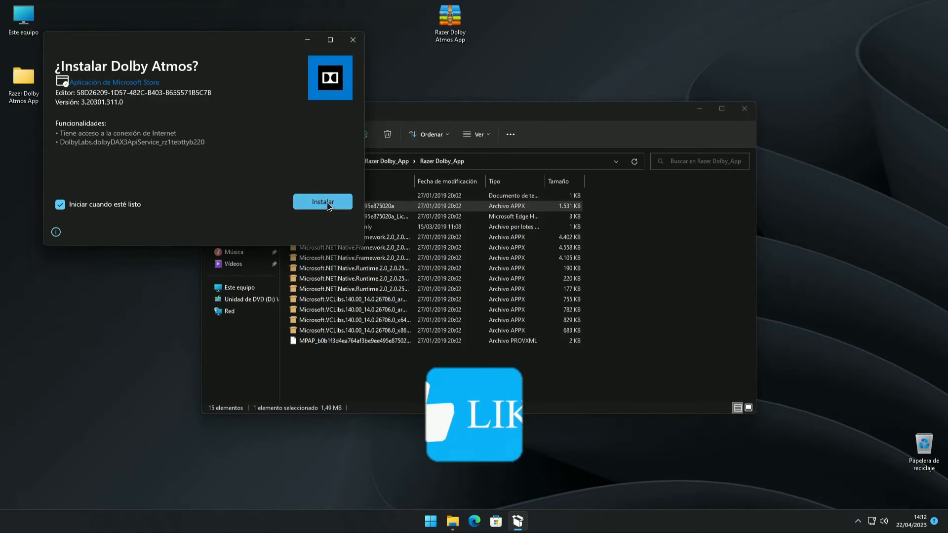
Install the Dolby Atmos app so it launches with the Dinámico profile active
left_click(321, 201)
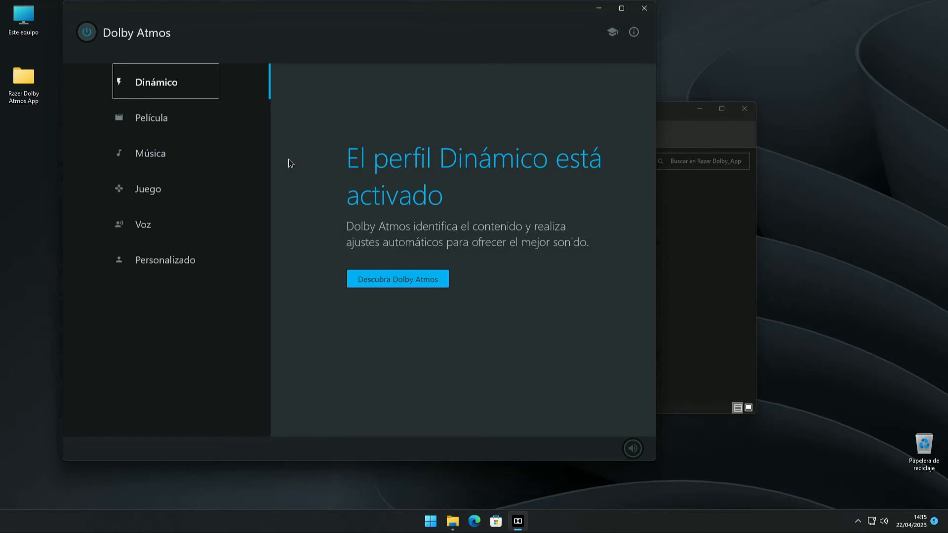
mouse_move(246, 67)
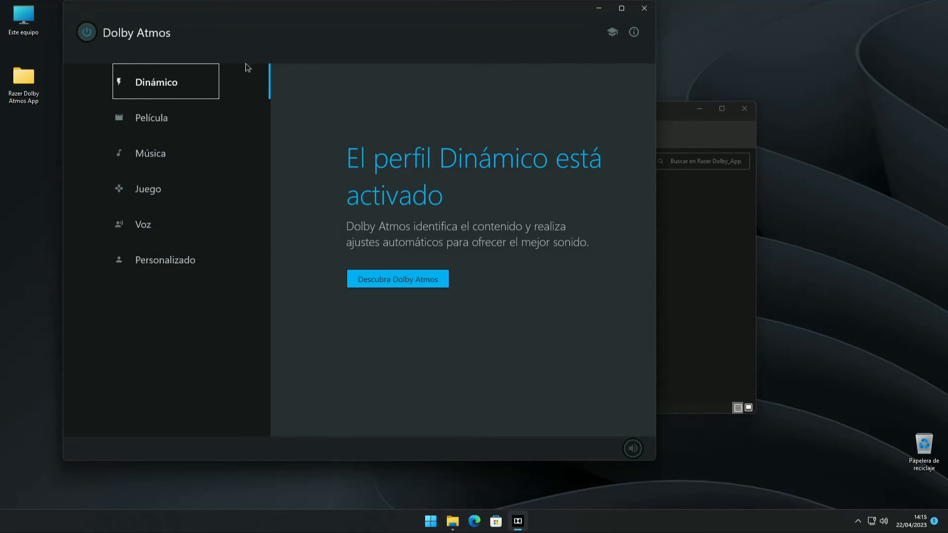
Toggle Dolby Atmos off and on, then try Película and Música with the Cálido preset
left_click(87, 32)
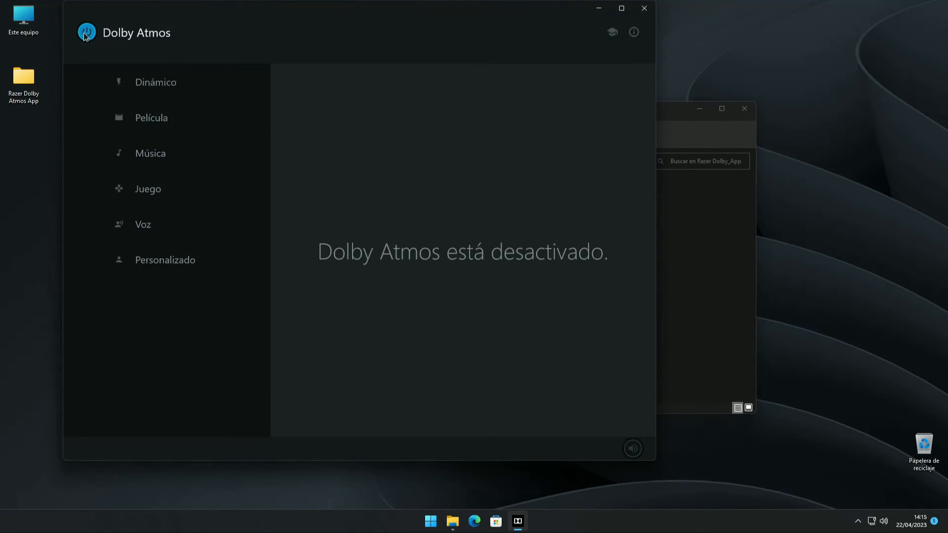
left_click(87, 34)
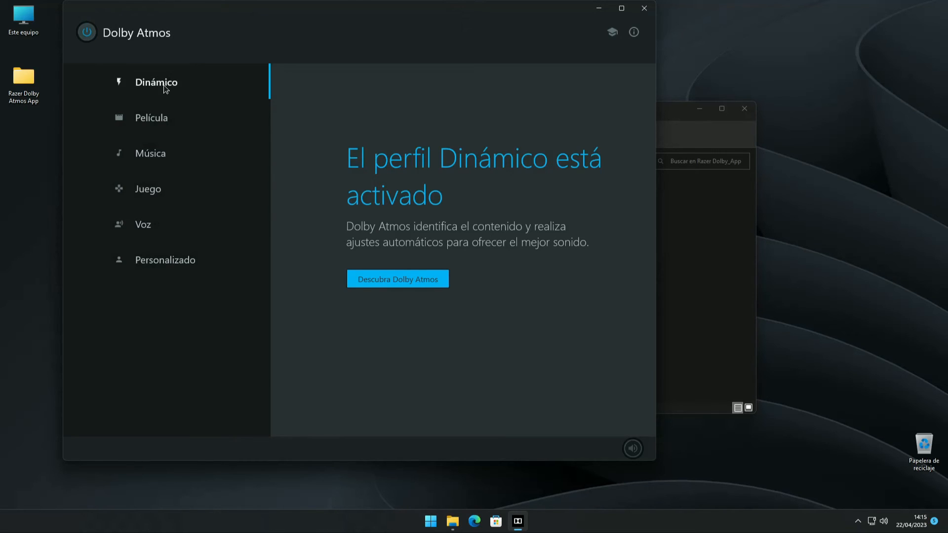
left_click(152, 118)
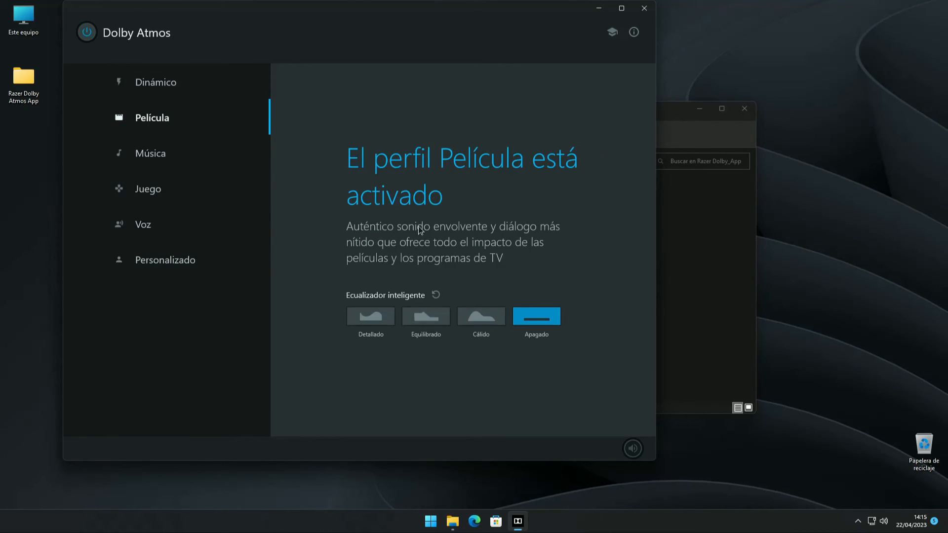
left_click(481, 316)
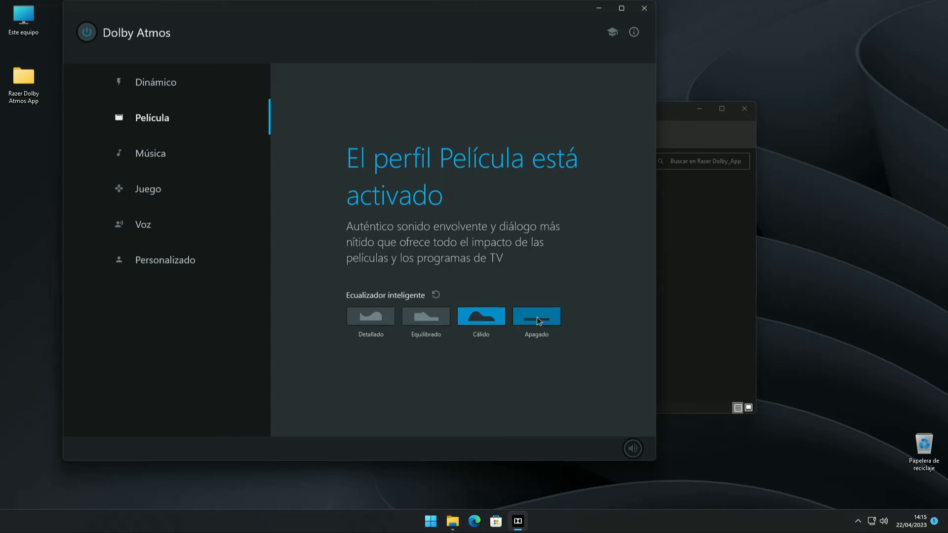
left_click(150, 153)
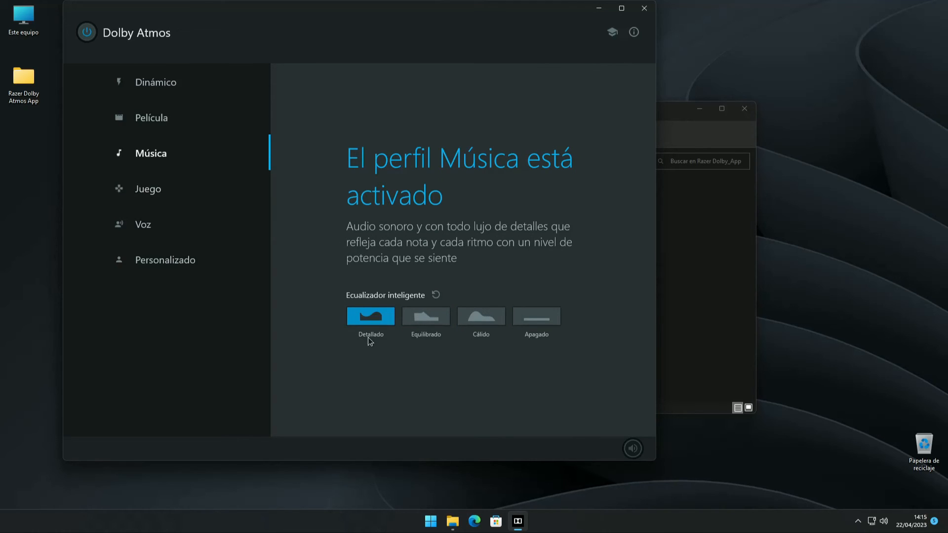
left_click(537, 316)
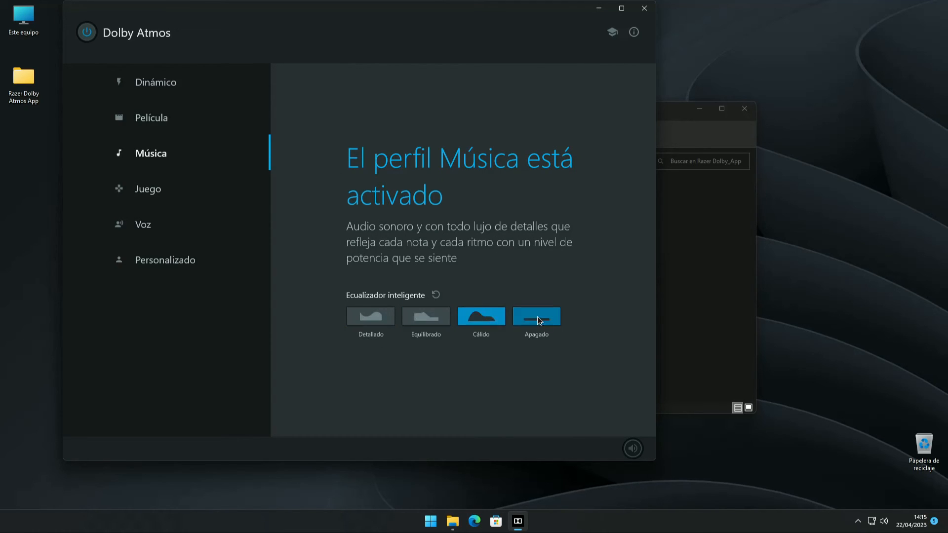
Try Juego with Cálido, Voz and Personalizado, return to Dinámico and close the folder window
left_click(148, 189)
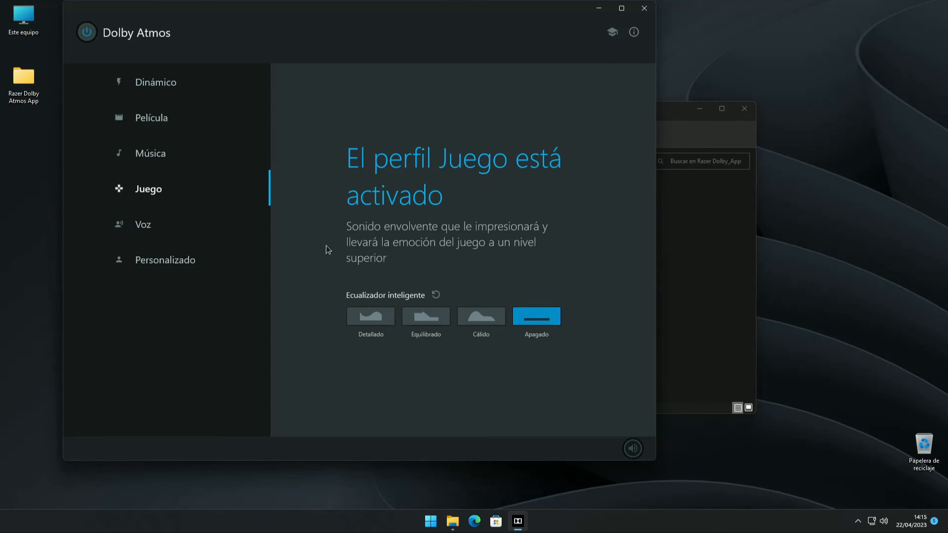
left_click(481, 316)
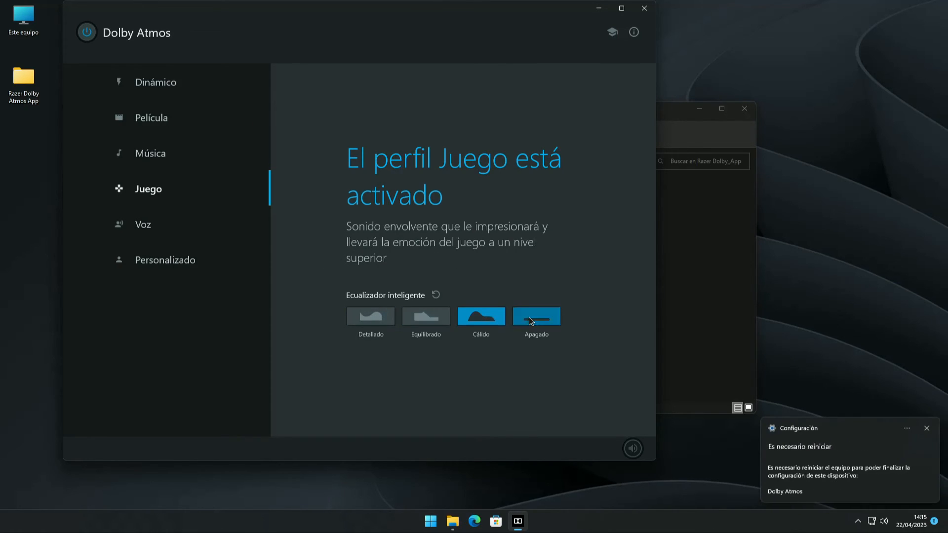
left_click(142, 224)
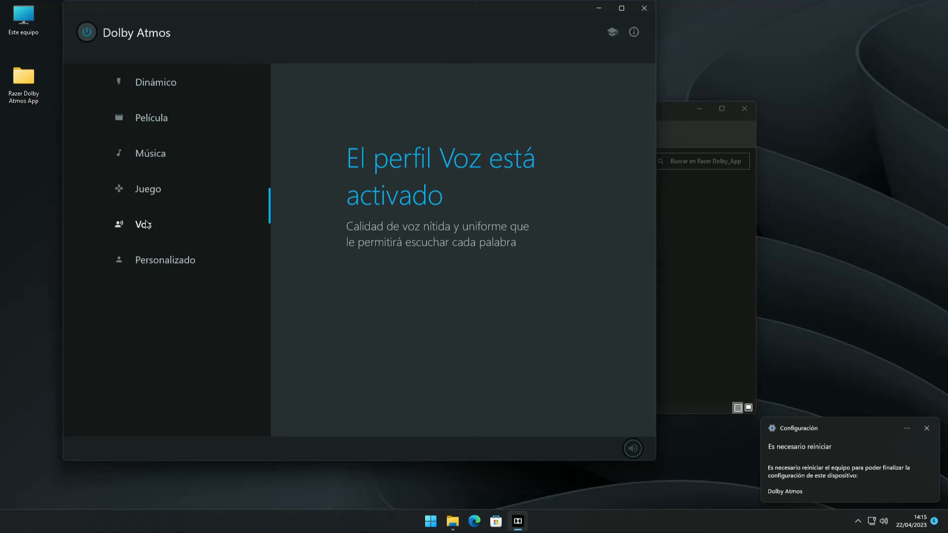
left_click(165, 260)
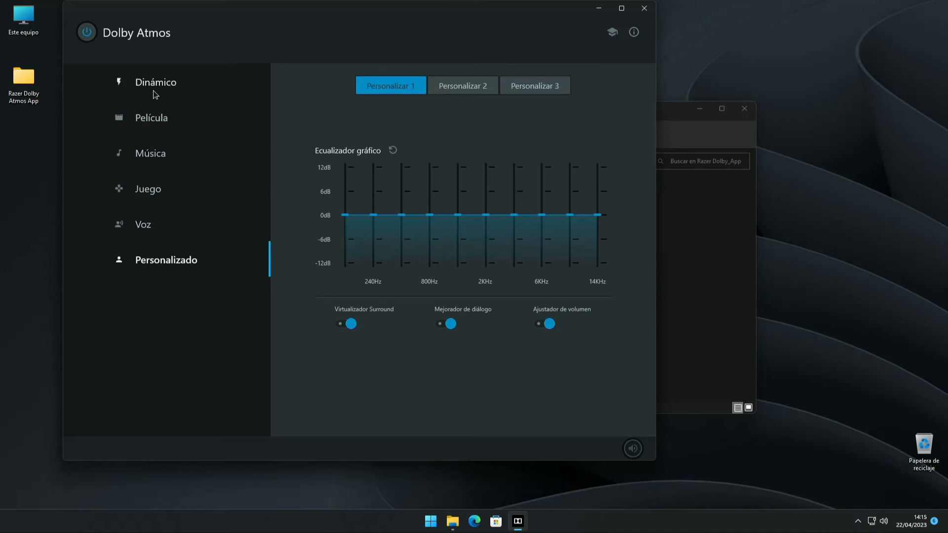
left_click(156, 82)
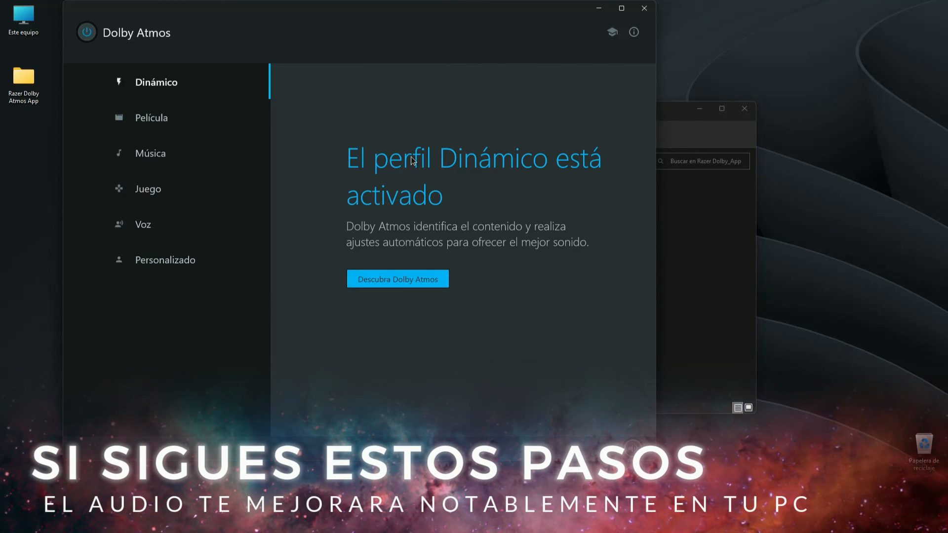
mouse_move(603, 53)
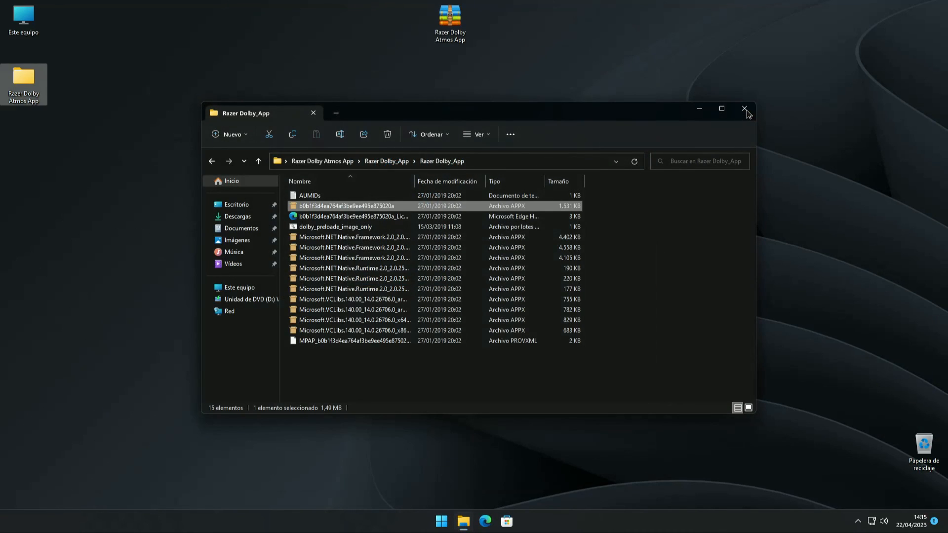
left_click(743, 109)
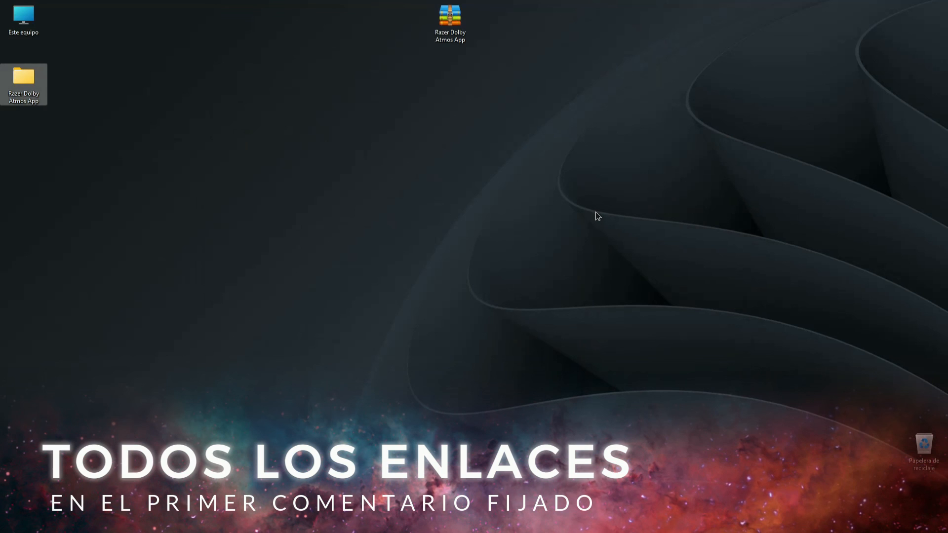